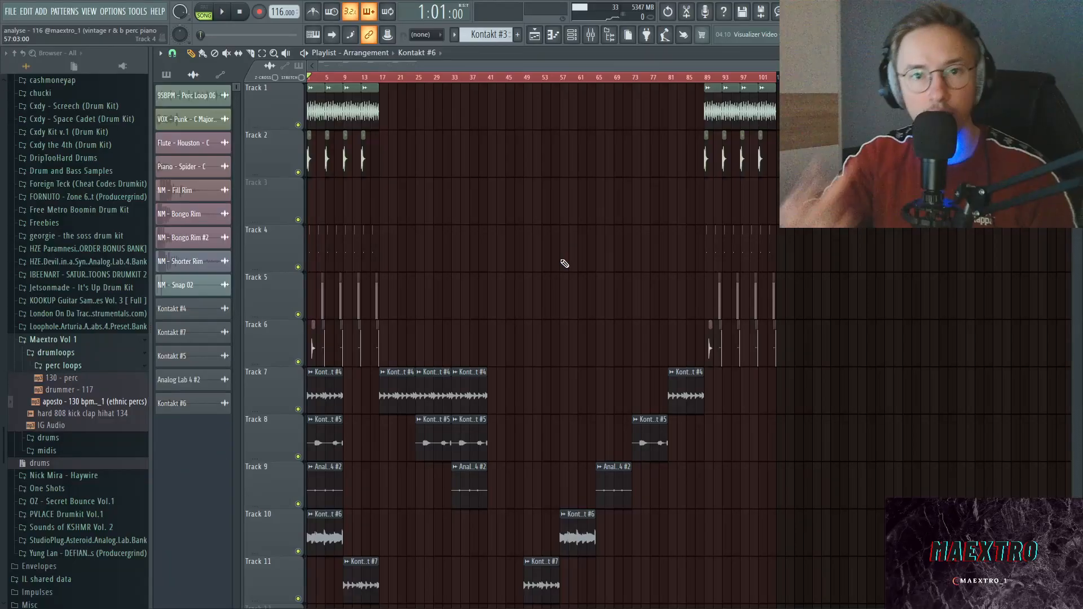
mouse_move(478, 222)
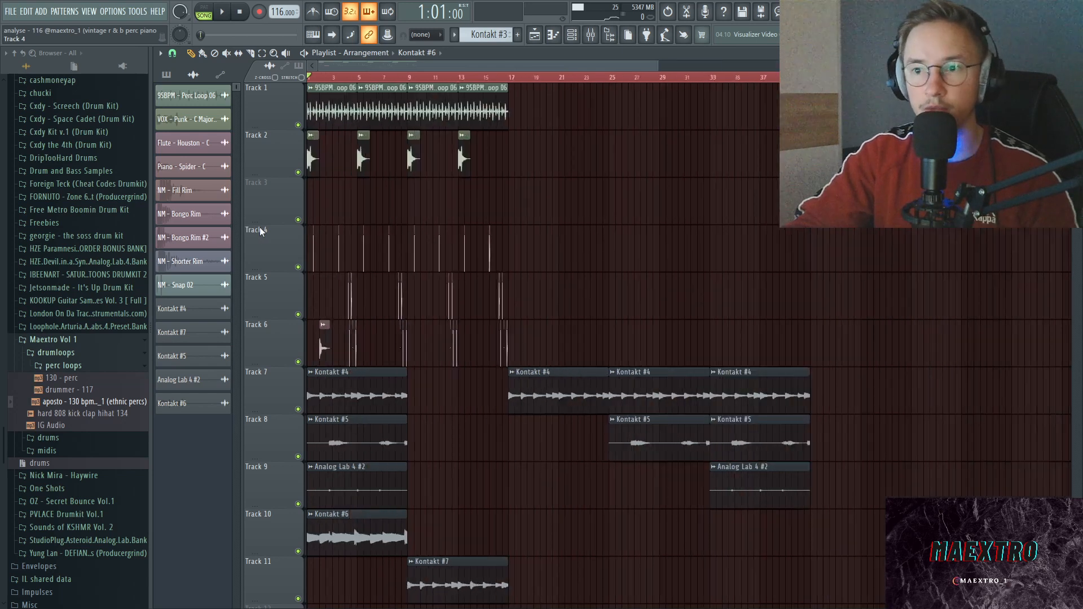
- Scroll down through the Playlist arrangement toward the Kontakt chord pattern
scroll(down, 3)
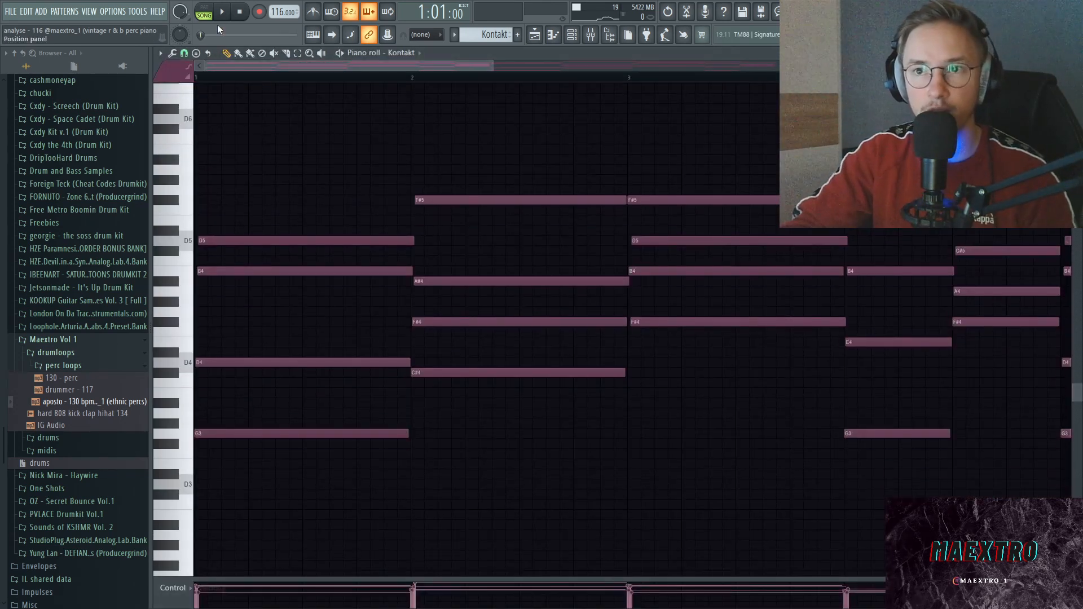
click(222, 12)
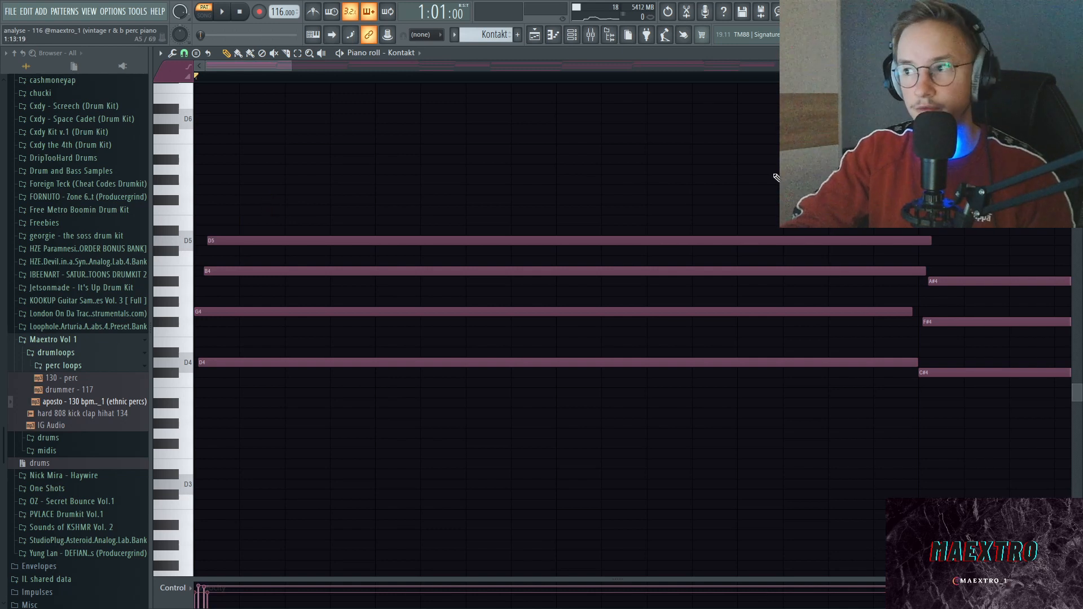
drag(339, 136, 753, 498)
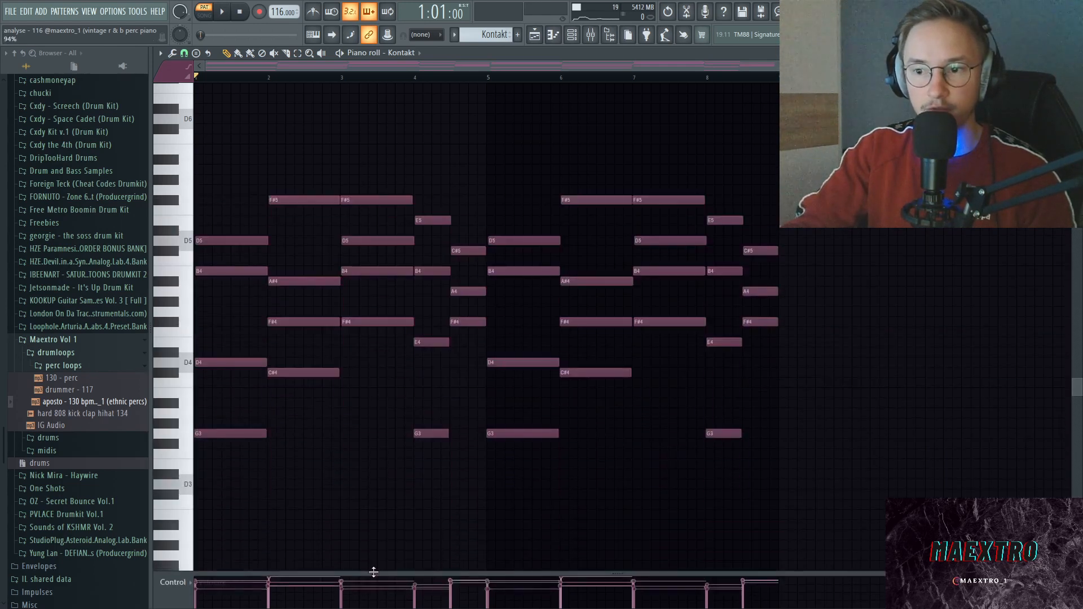
mouse_move(391, 469)
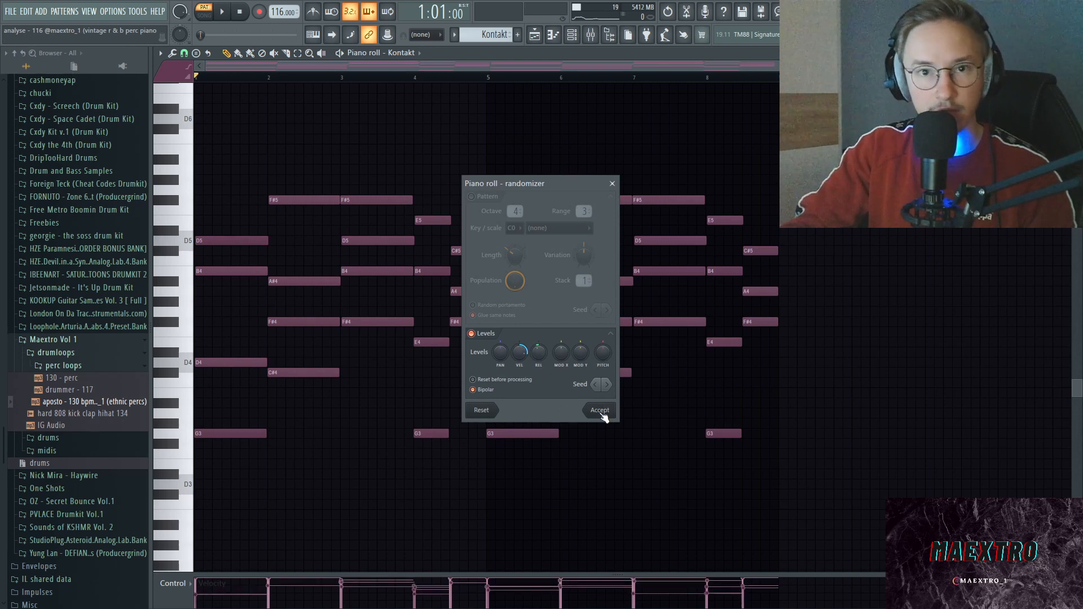
- Accept the randomized note levels on the Kontakt chords and leave the randomizer
click(599, 410)
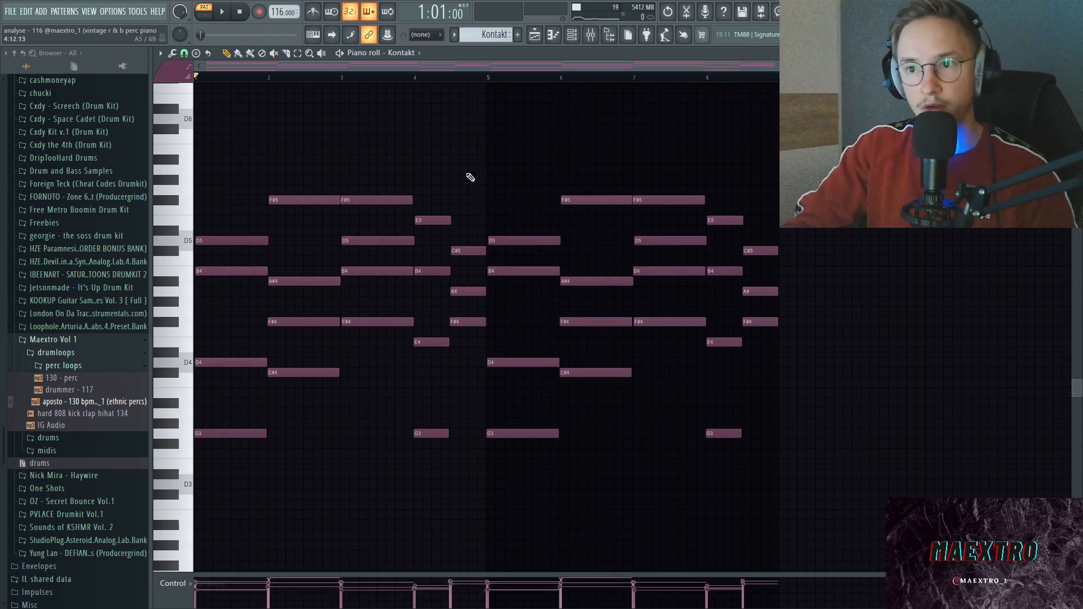
click(183, 53)
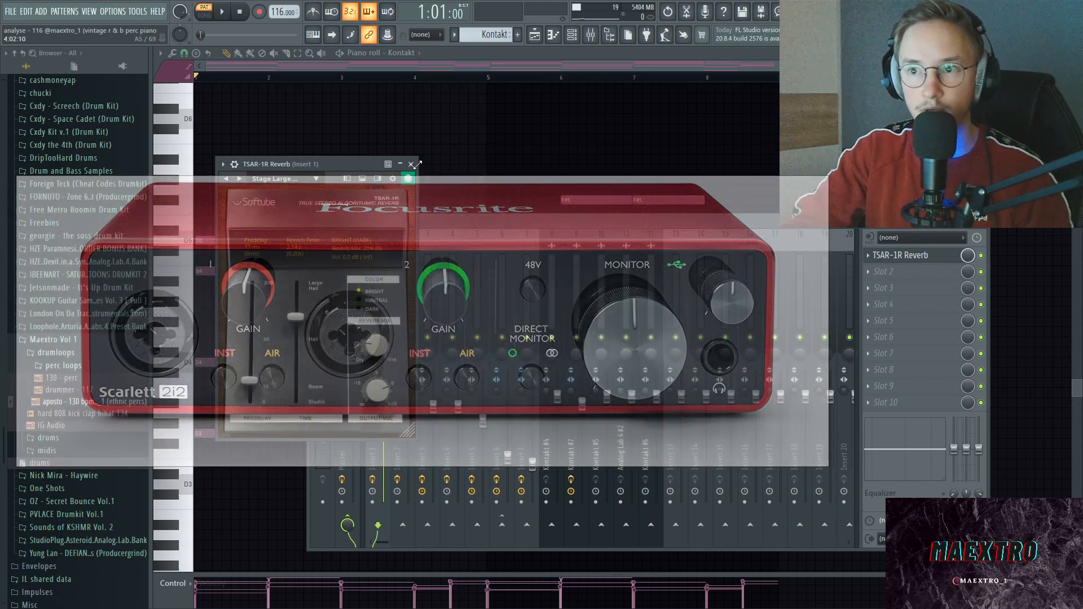
- Browse the TSAR-1R Reverb's preset menu on insert 1 and dismiss it
click(273, 178)
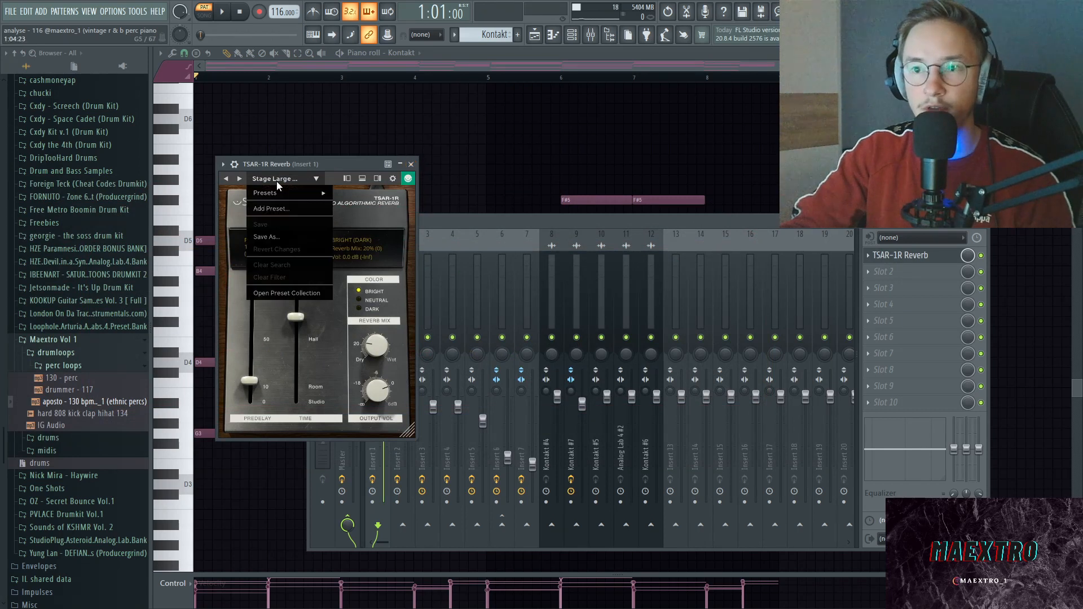
click(264, 192)
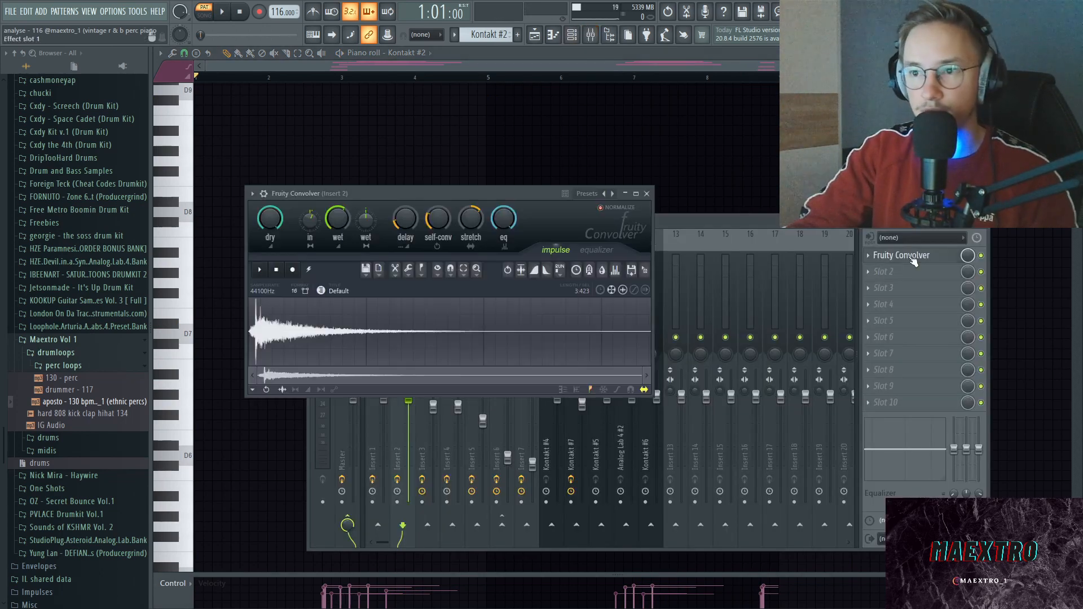
- Close the Fruity Convolver window and hide the mixer to view the Kontakt #2 lead notes
click(646, 193)
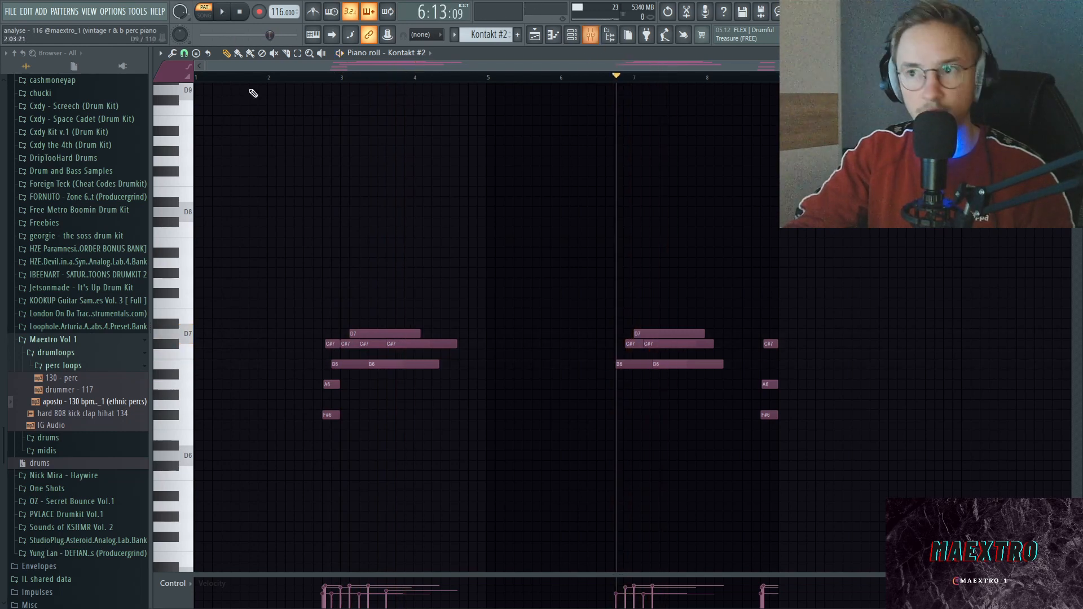
click(589, 35)
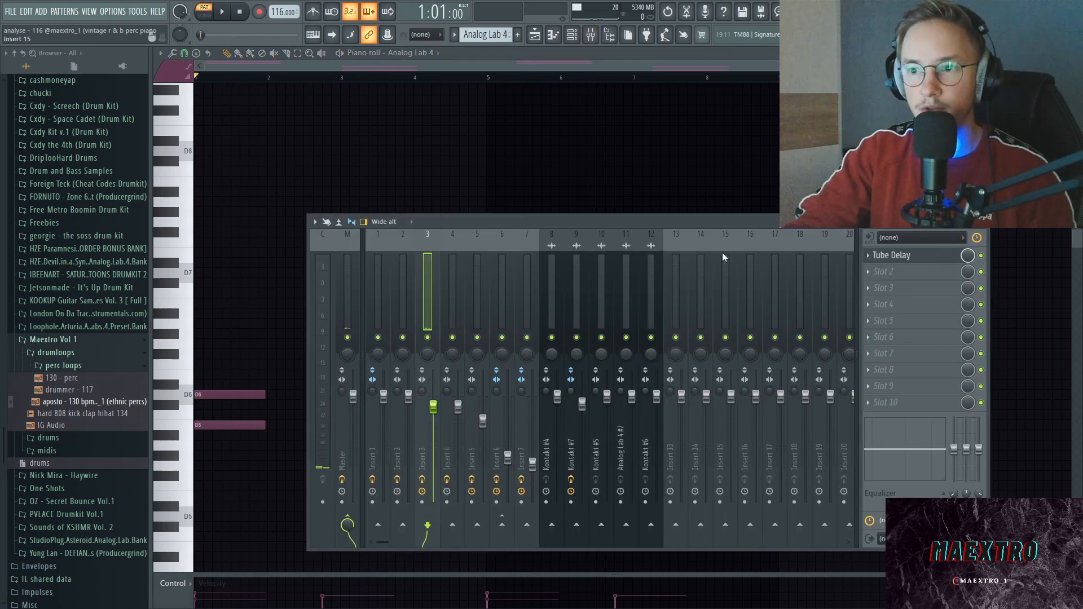
- Inspect the Tube Delay on the Analog Lab 4 insert, close it and show the mixer again
click(892, 255)
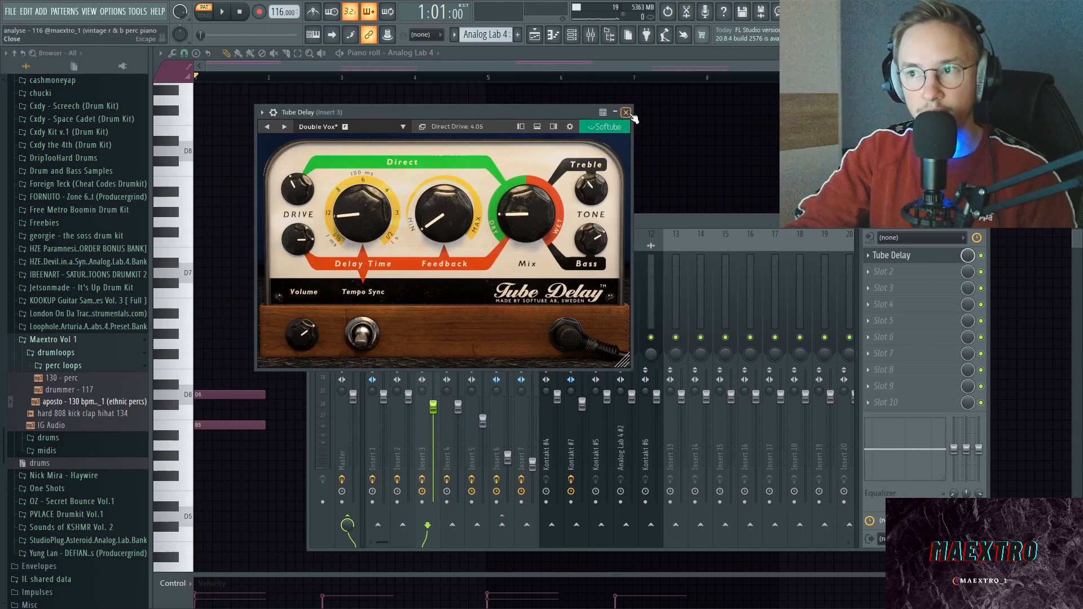
click(627, 111)
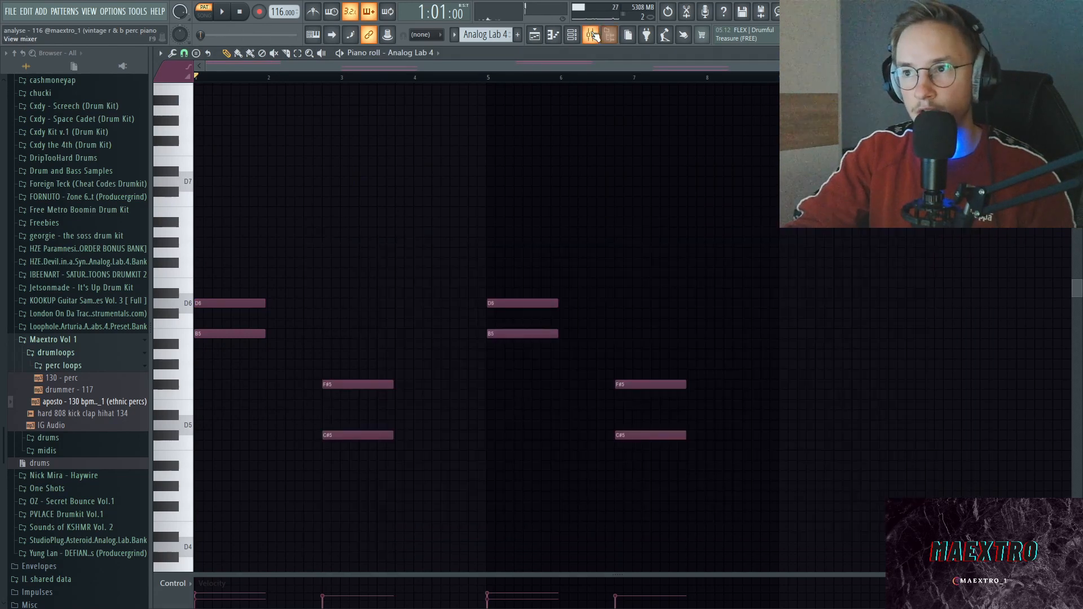
click(590, 35)
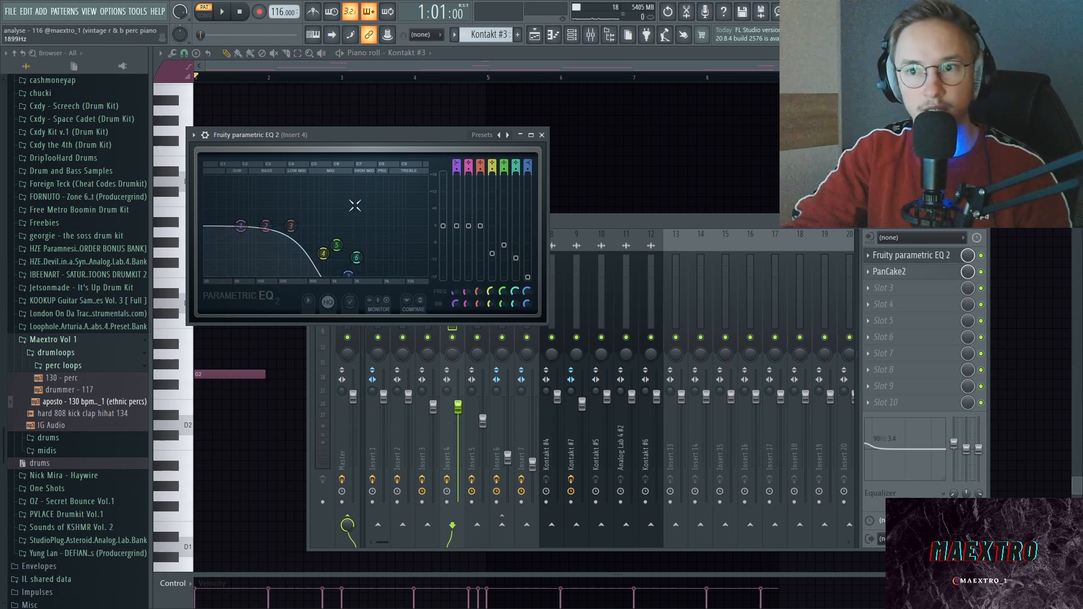
- Nudge the Playlist view to show the full arrangement of audio clips and loops
drag(290, 226, 290, 228)
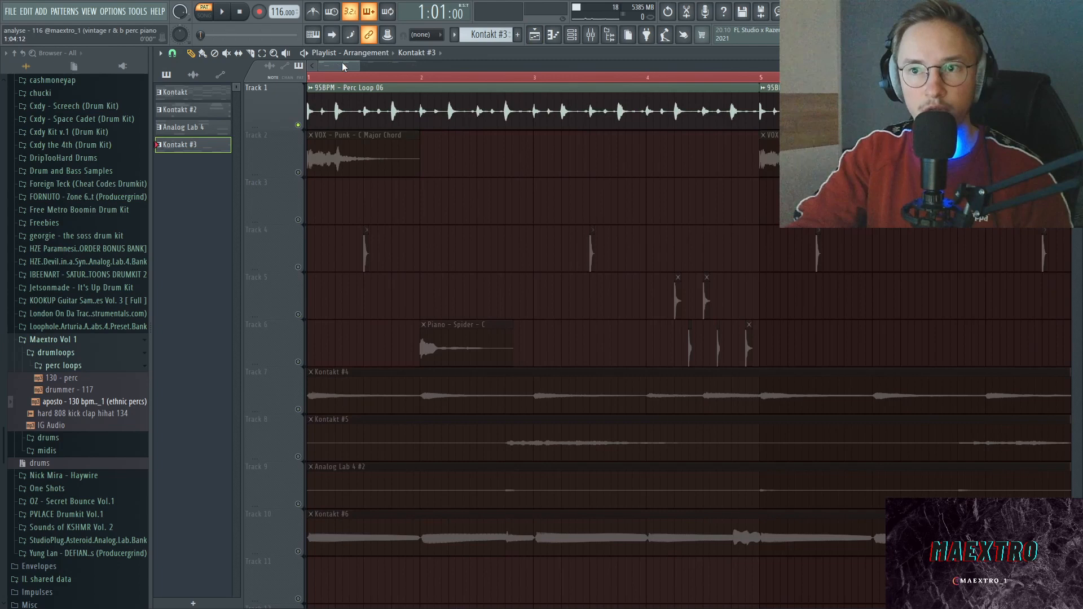
- Reveal insert 5's seven-effect chain and bring up its Fruity Parametric EQ 2
click(220, 11)
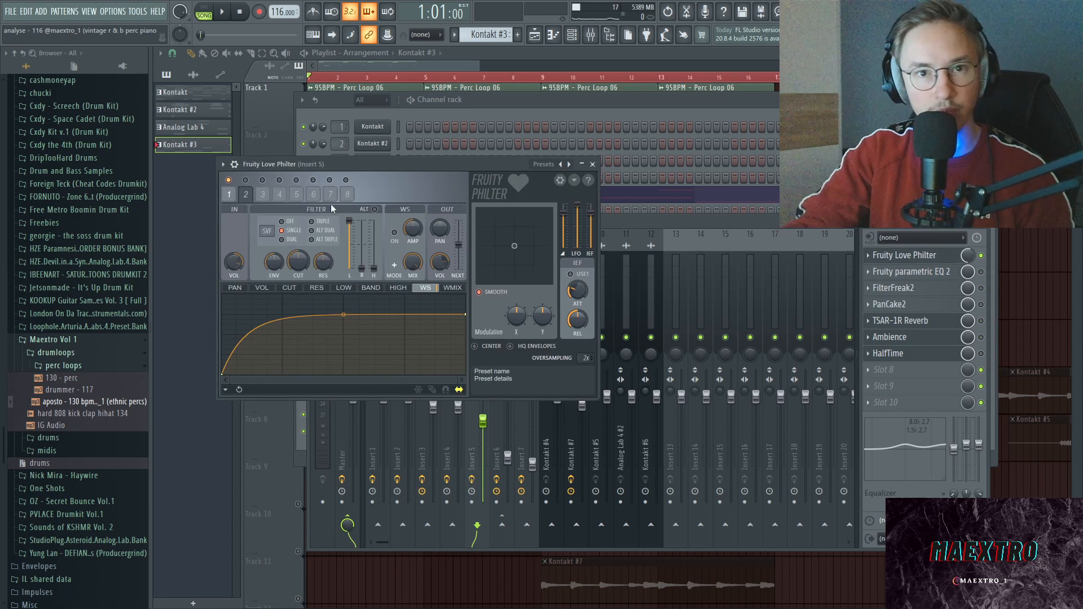
mouse_move(325, 176)
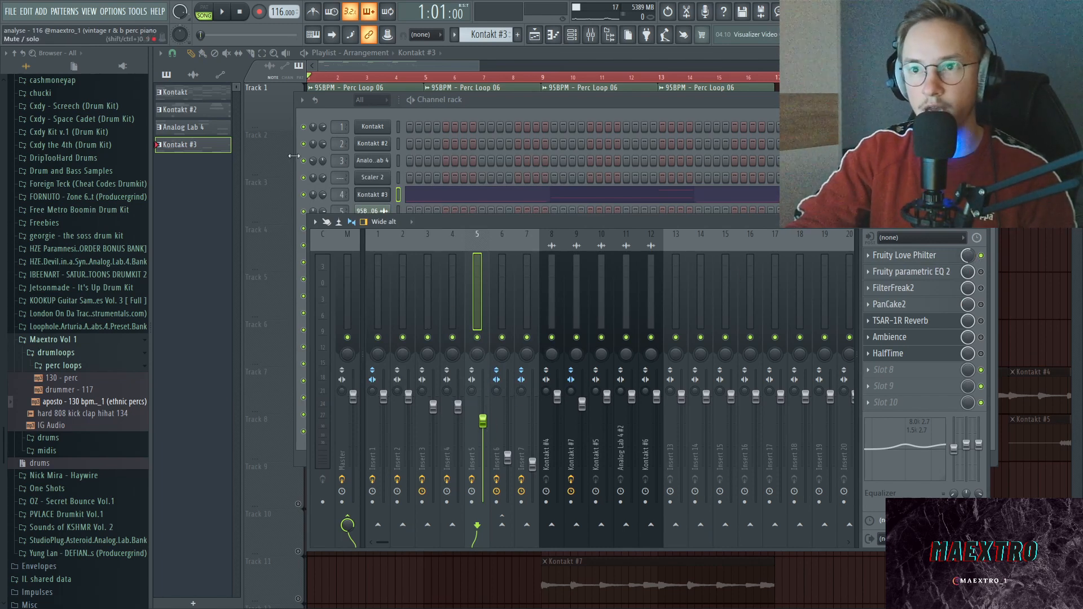
click(221, 11)
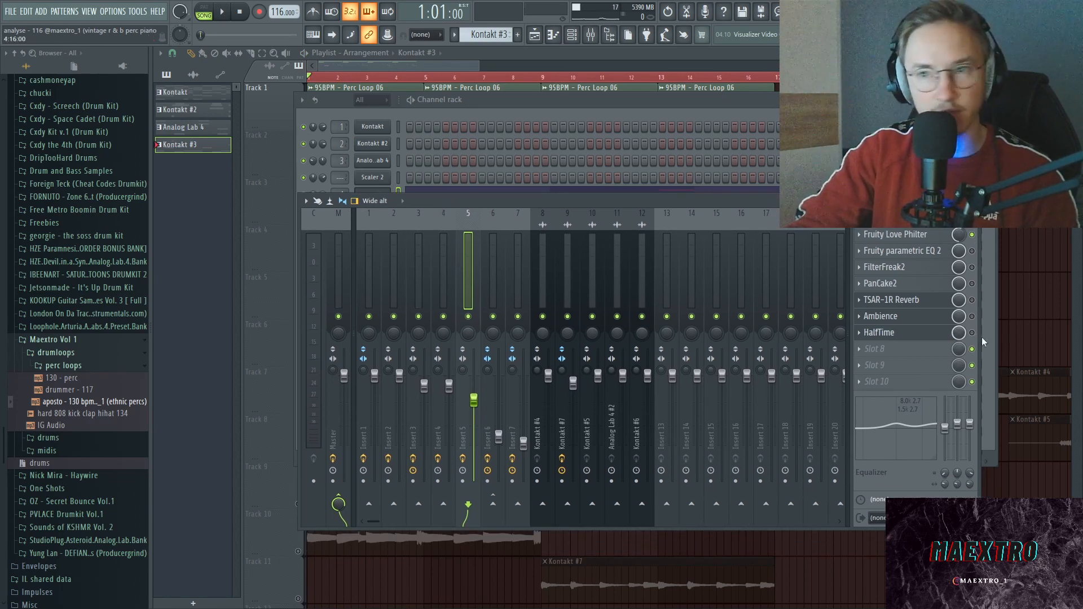
click(901, 250)
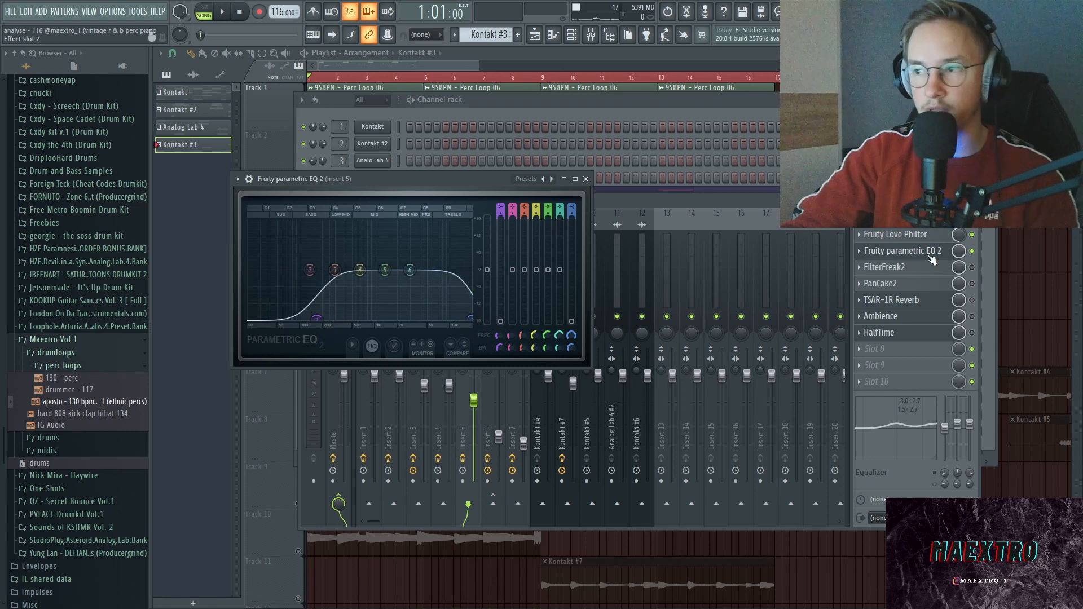
- Bring the mixer in front of insert 5's parametric EQ window
click(220, 11)
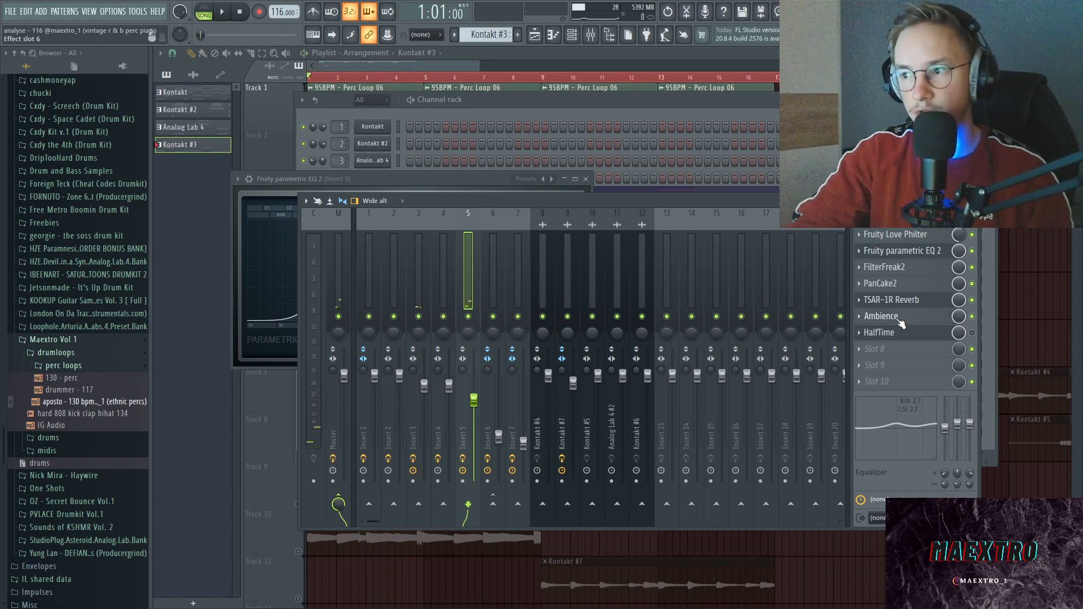
- Inspect the Ambience effect in insert 5's slot 6, then close it and the EQ window
click(881, 316)
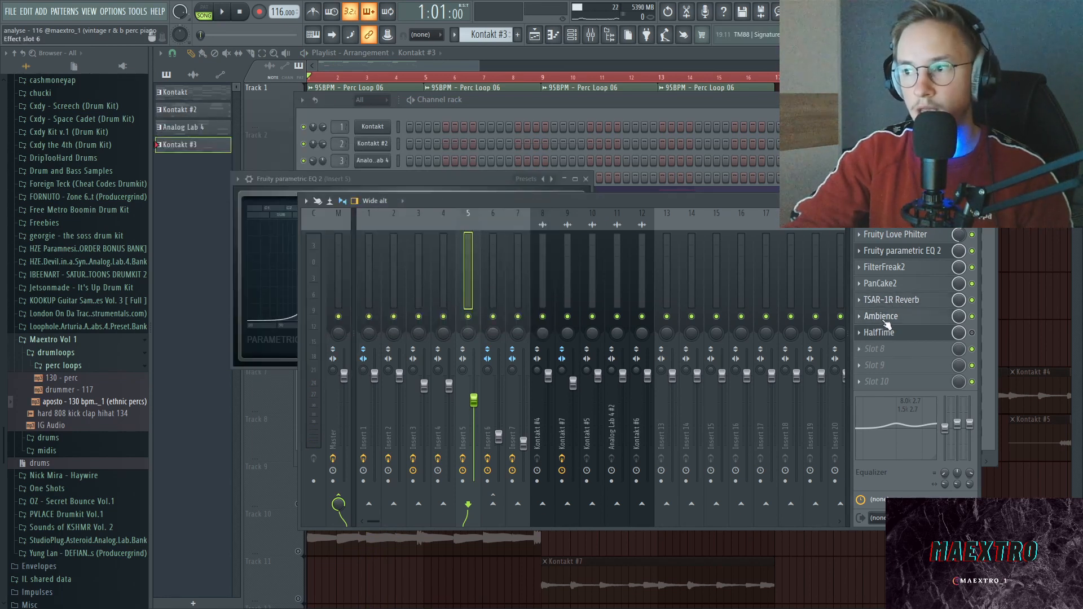
click(881, 316)
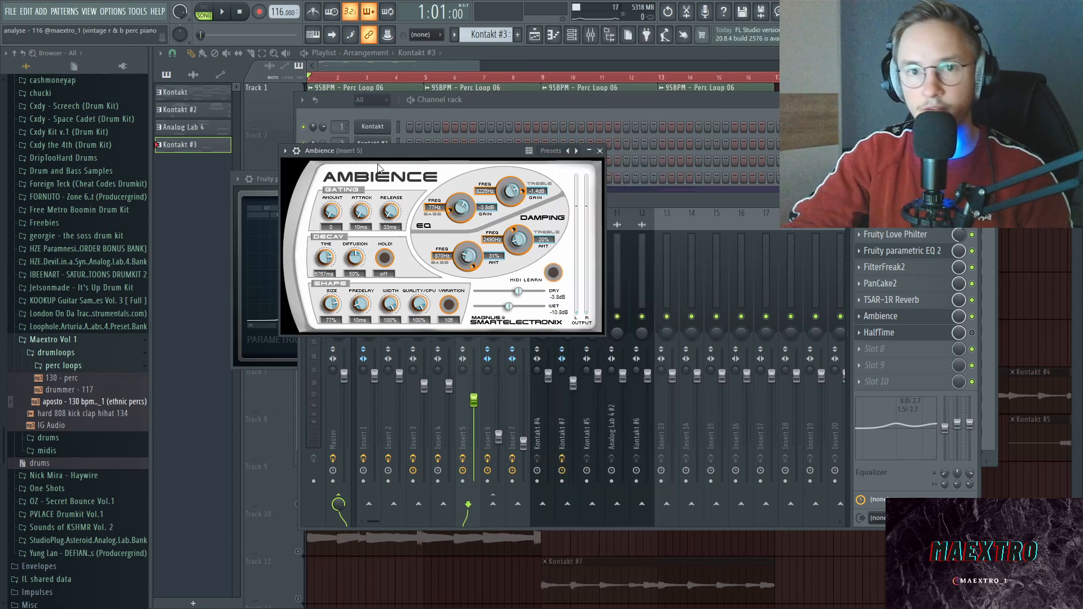
mouse_move(357, 302)
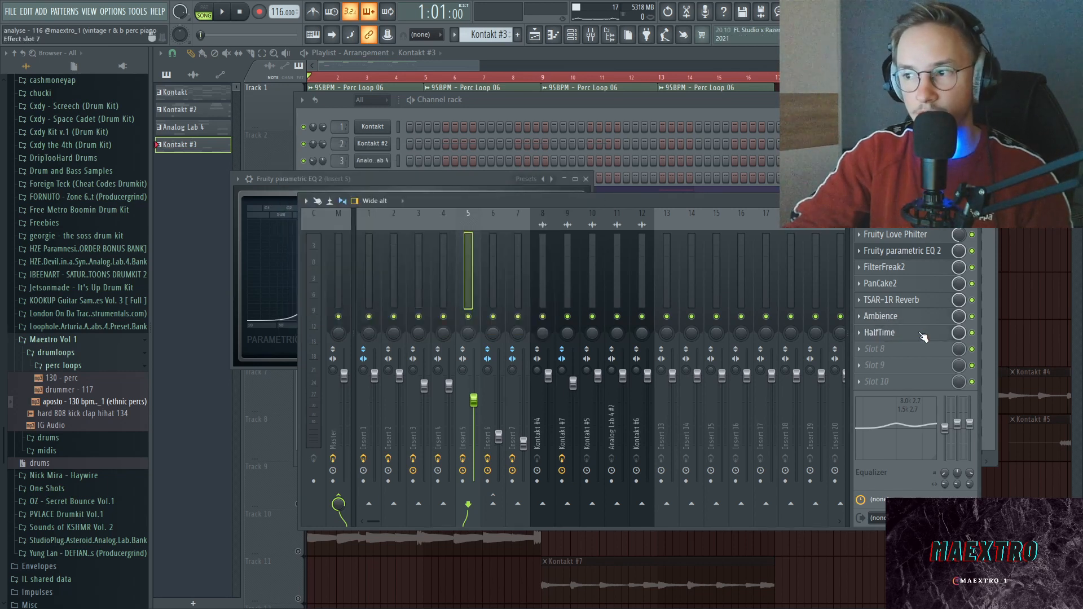
click(880, 332)
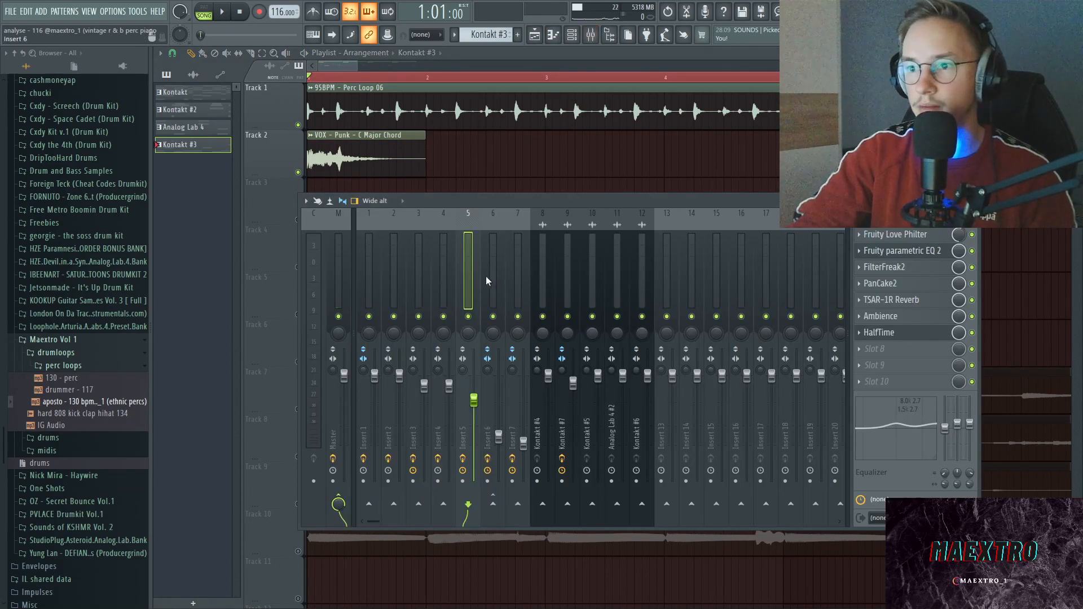
- Hide and reshow the mixer with insert 6's Ambience and Marshall Silver Jubilee chain
click(571, 35)
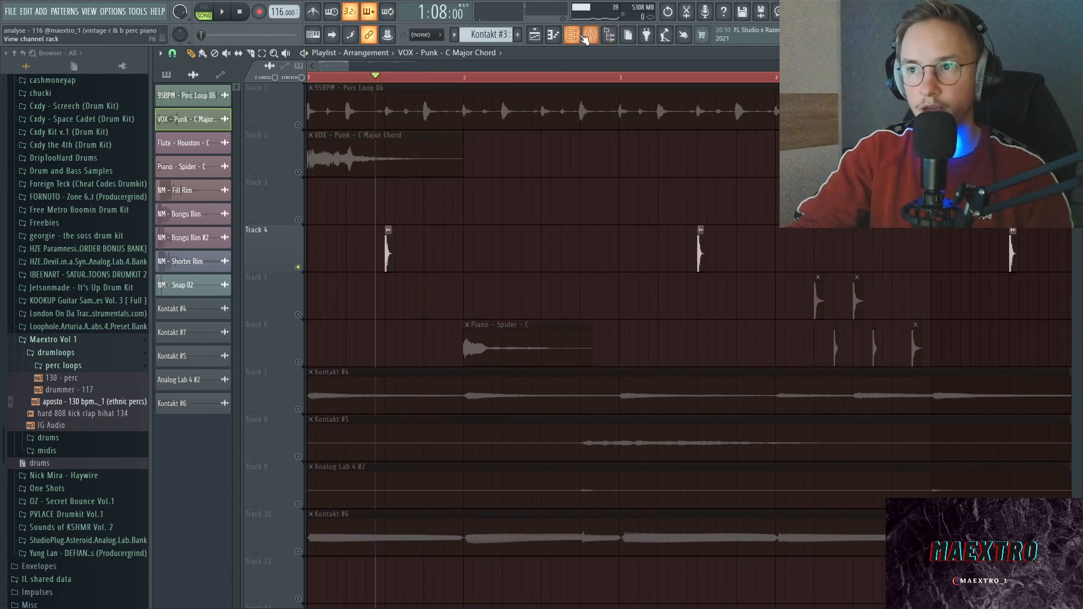
click(571, 35)
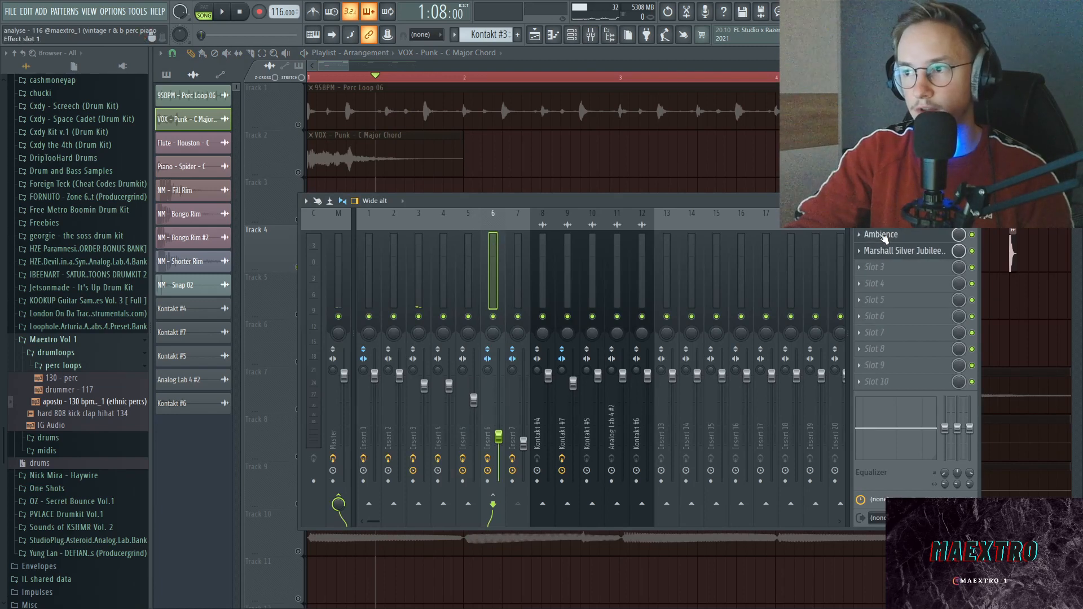